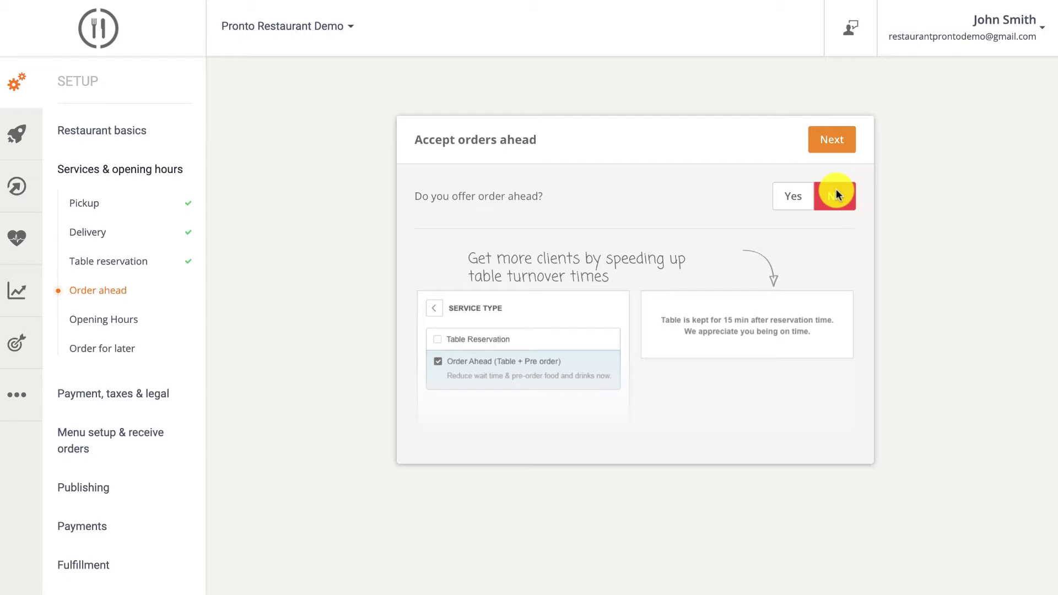
- Decline accepting orders ahead by choosing No
left_click(831, 140)
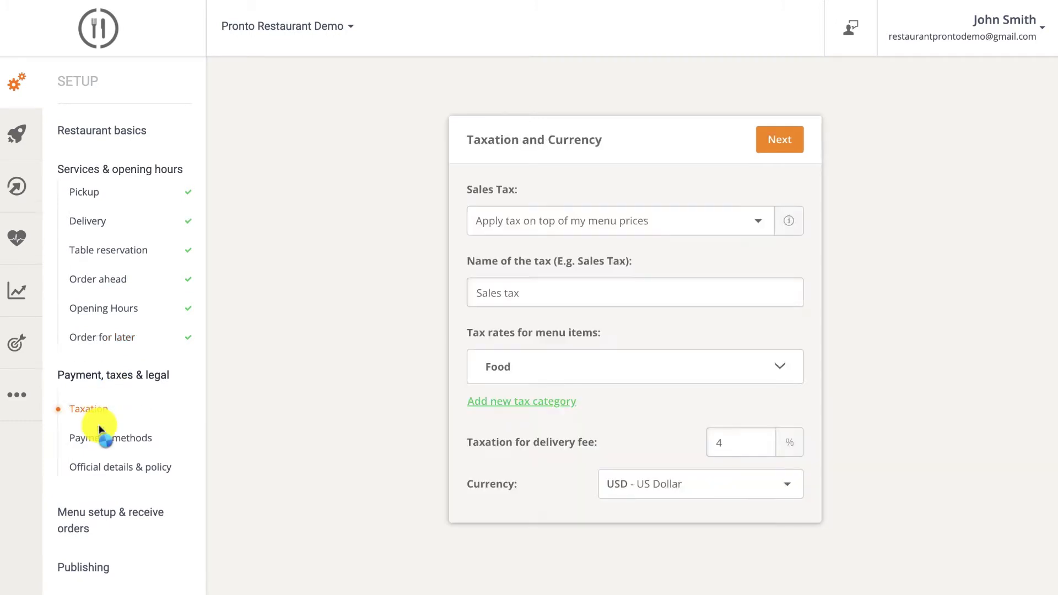
- In the taxation settings, choose how sales tax is applied to prices, then continue
left_click(120, 168)
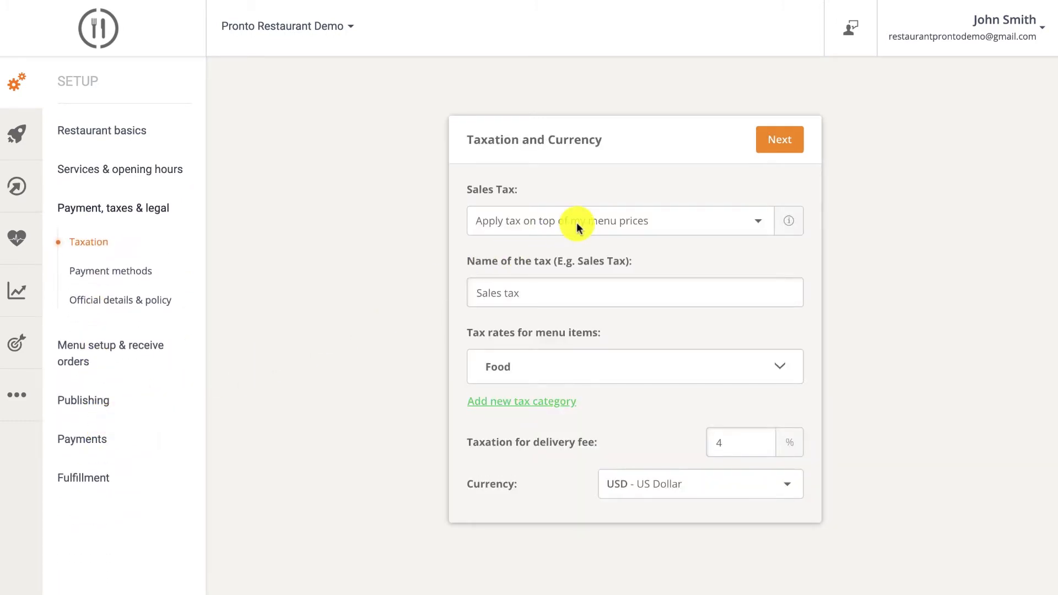
left_click(521, 401)
type("Dr")
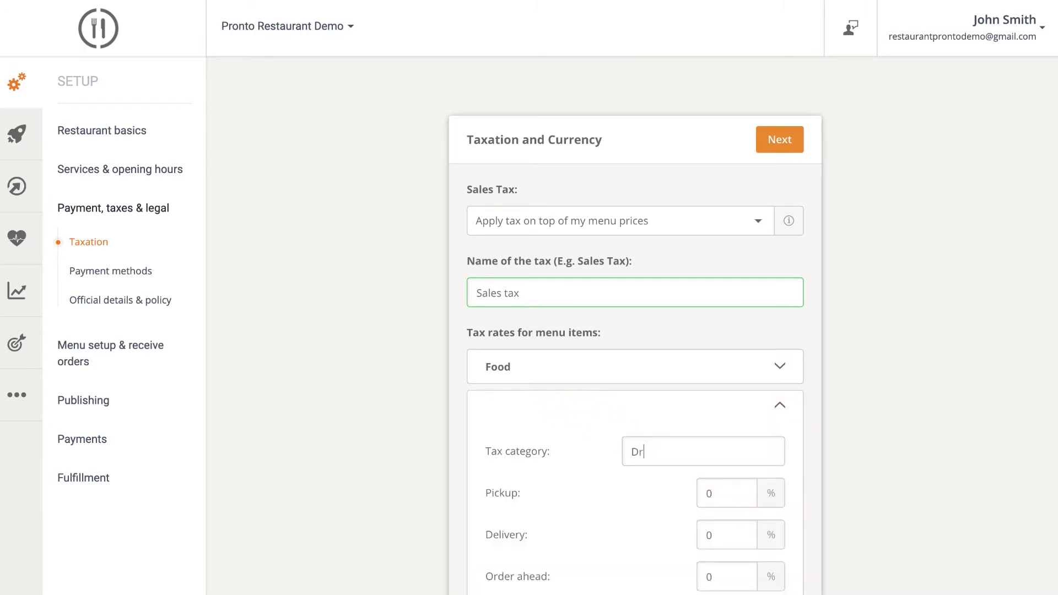
left_click(778, 139)
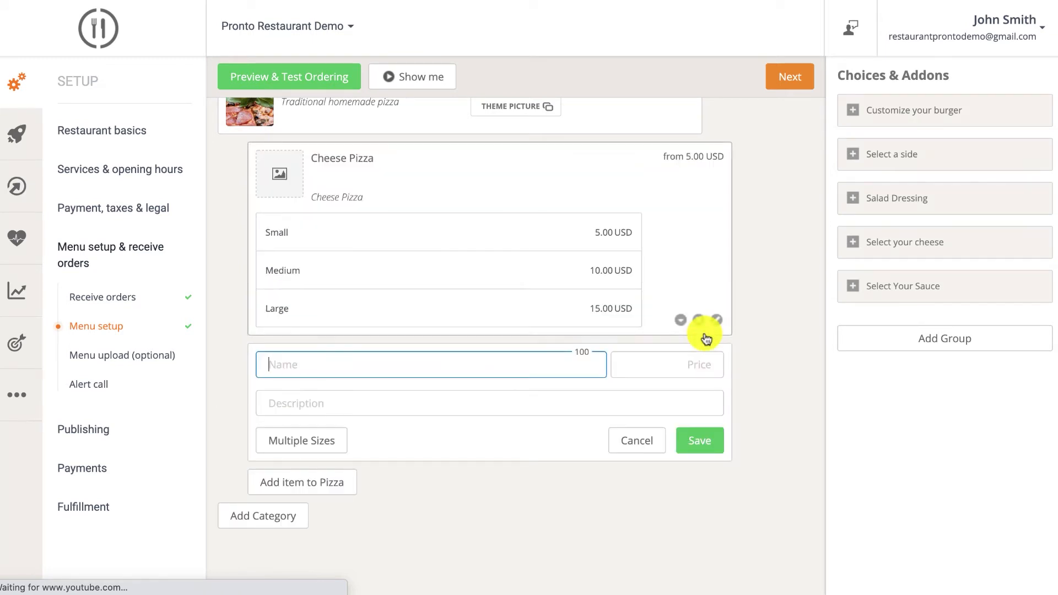
- Open the Cheese Pizza menu item for editing
left_click(87, 384)
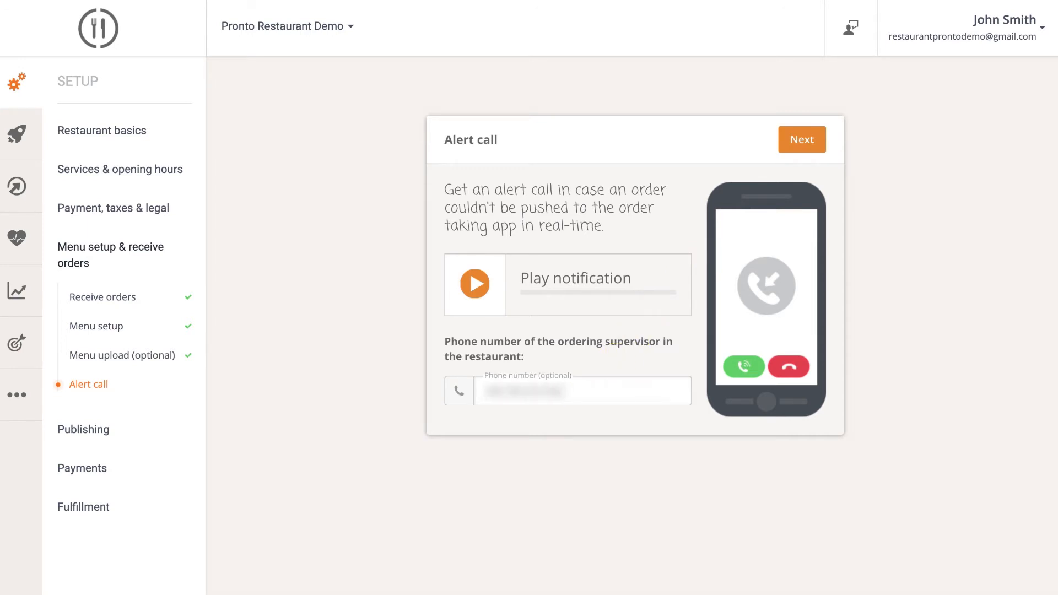
- Continue past the alert call page with no phone number entered
left_click(802, 139)
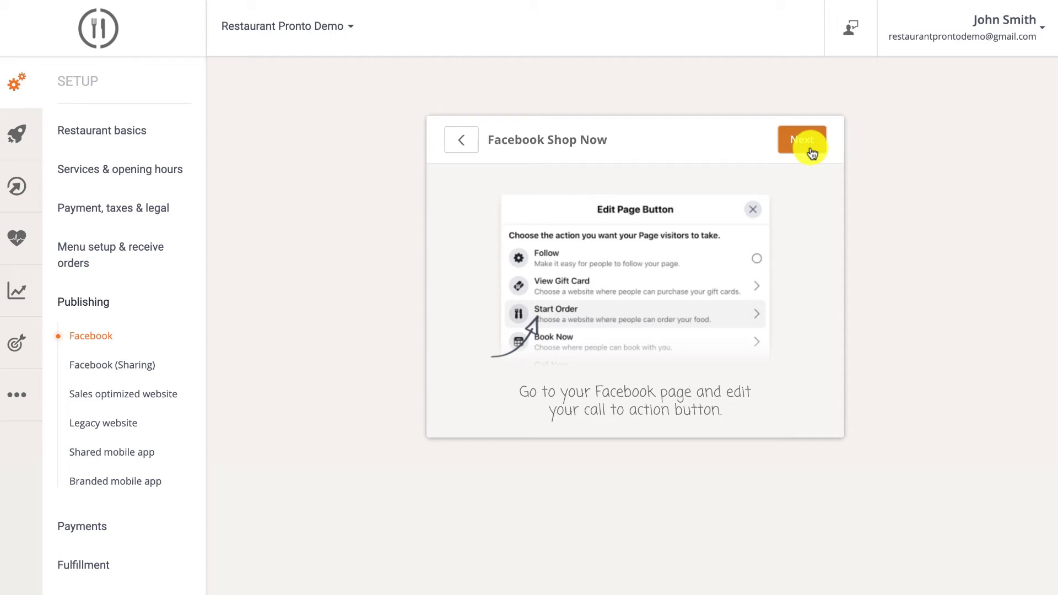
- Continue past the Facebook Shop Now ordering instructions
left_click(801, 140)
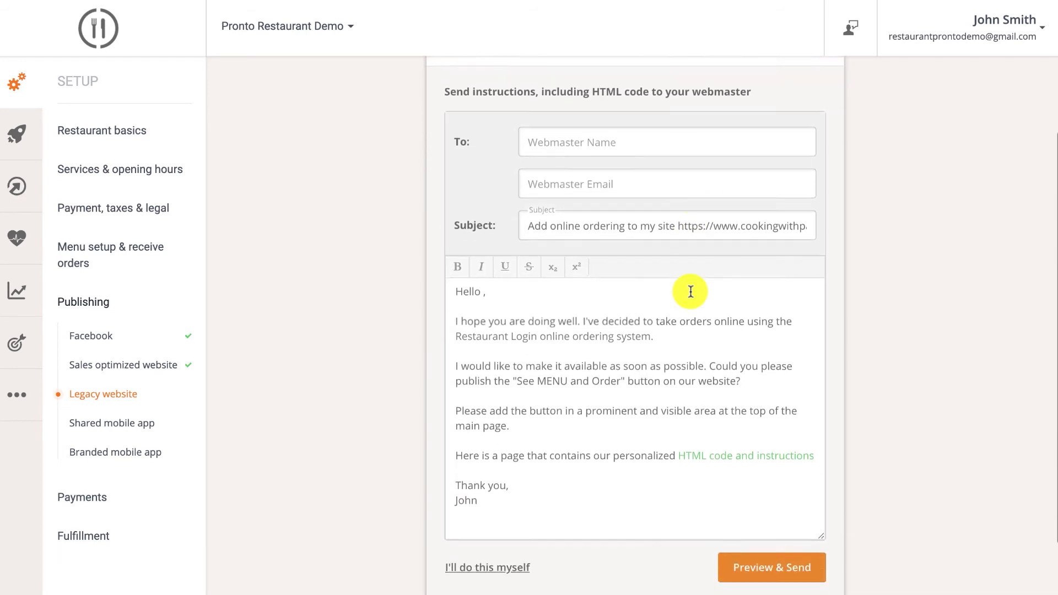
- Edit the webmaster message about adding the See MENU & Order button
left_click(744, 456)
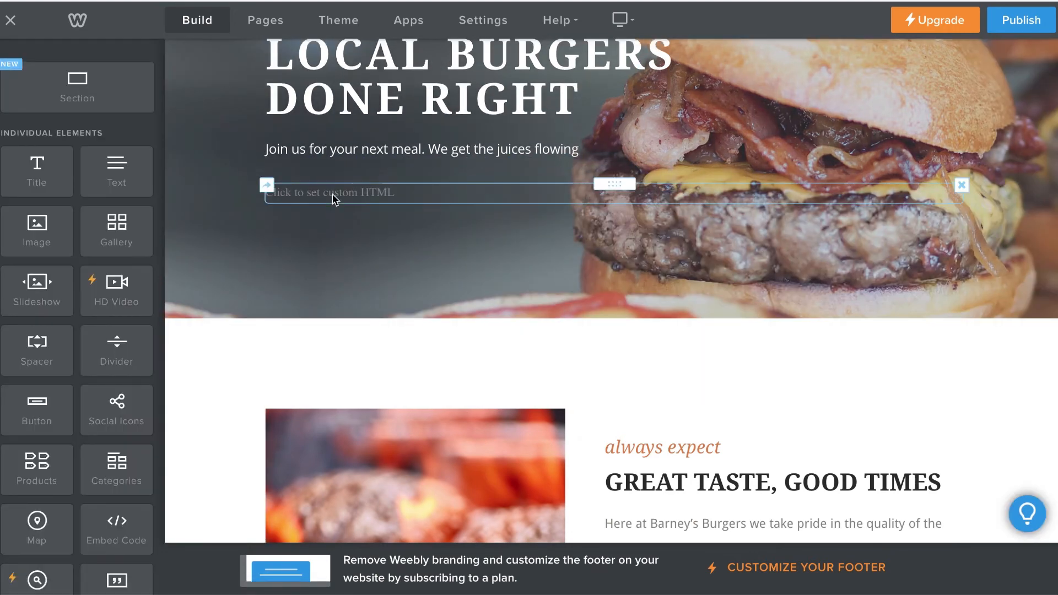
- Start editing the custom HTML block below the homepage hero text
left_click(331, 192)
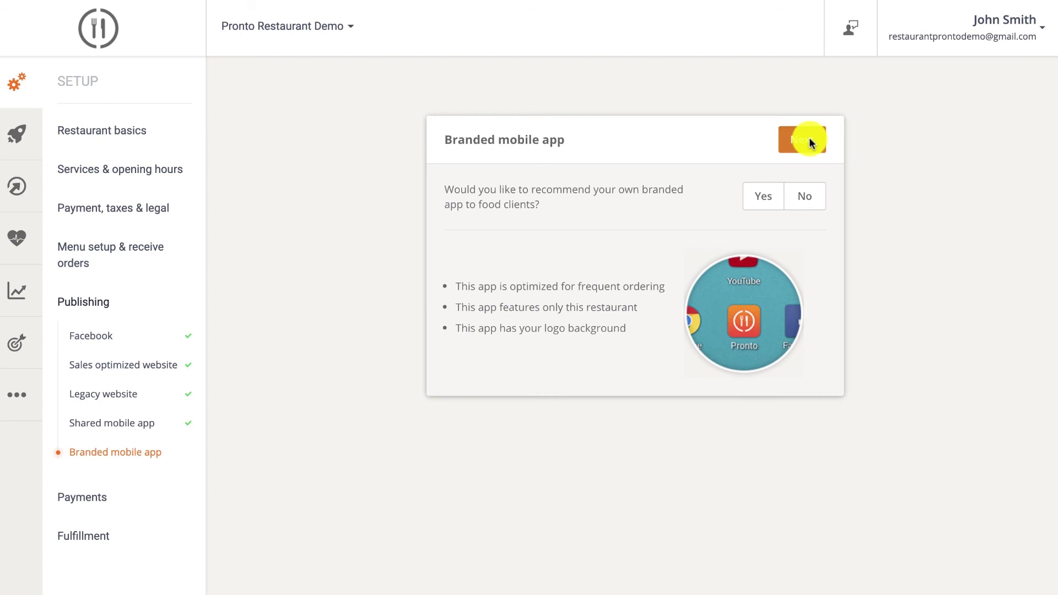
- Answer No to recommending a branded mobile app, then continue
left_click(804, 195)
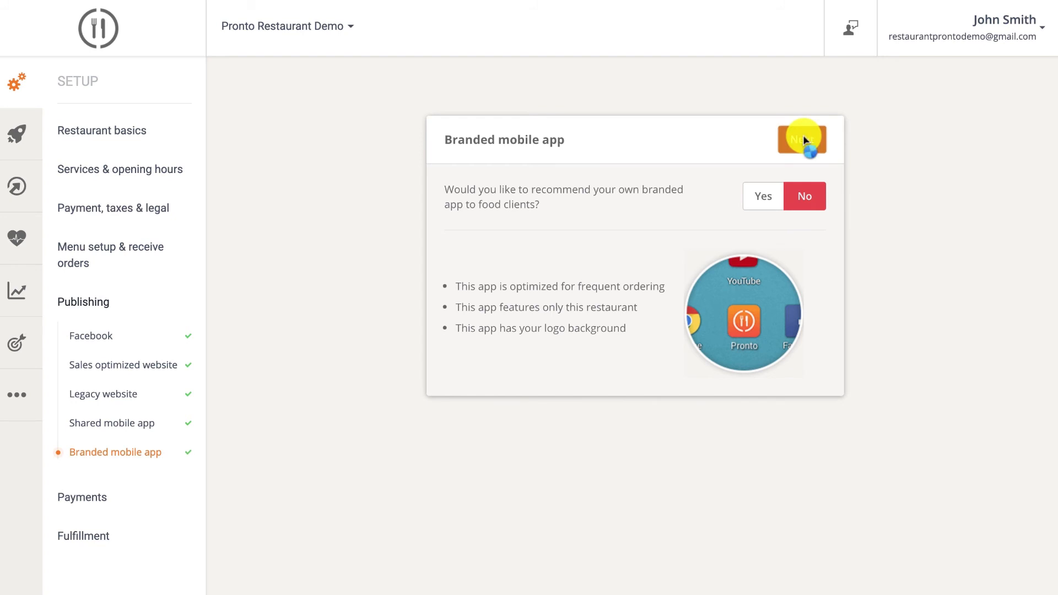
left_click(803, 140)
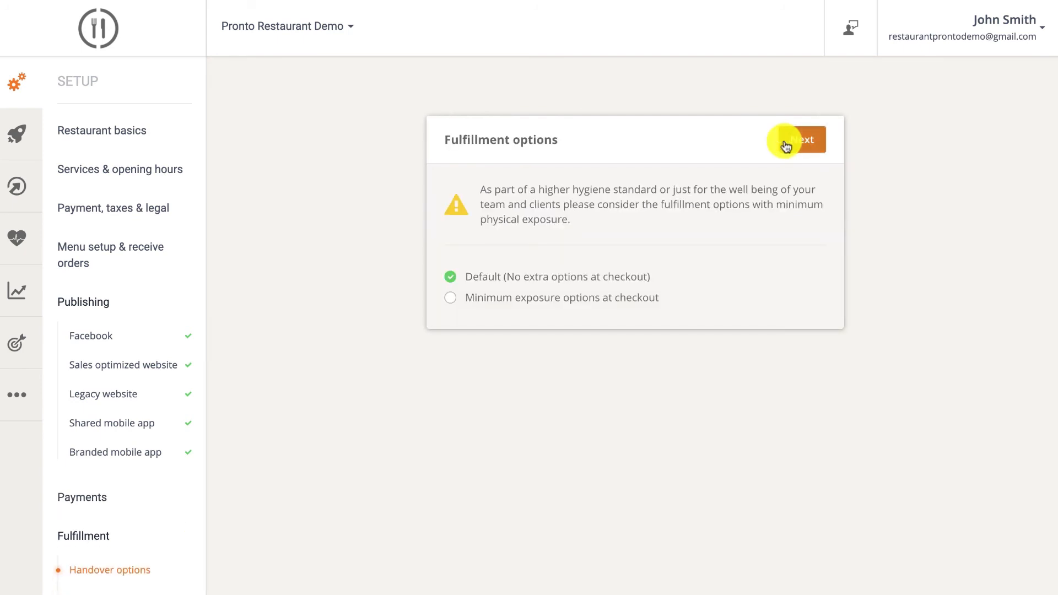
- Keep 'Default (No extra options at checkout)' and continue to First buy promo
left_click(796, 140)
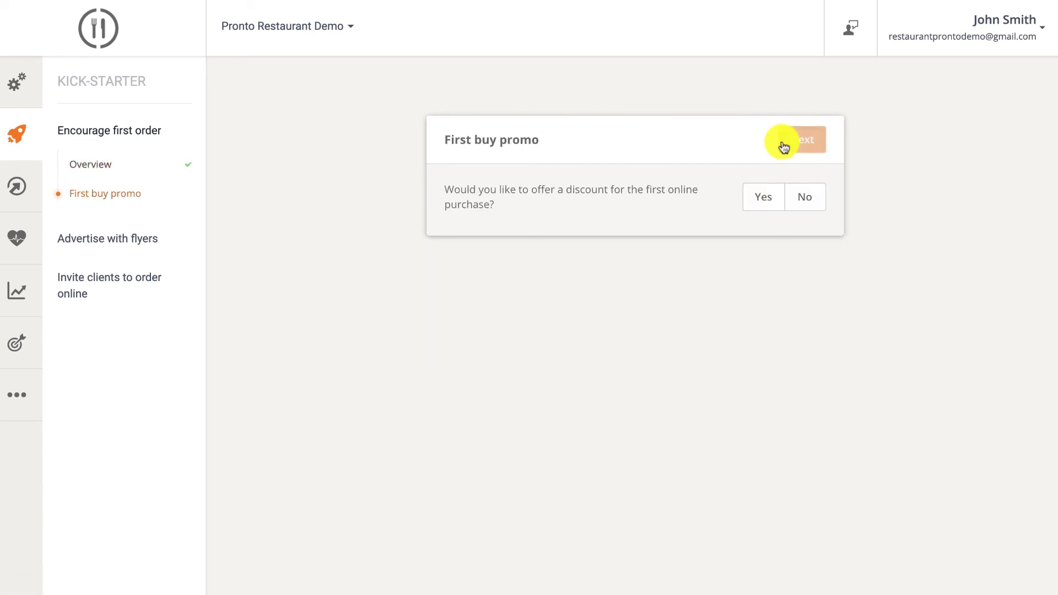
left_click(794, 139)
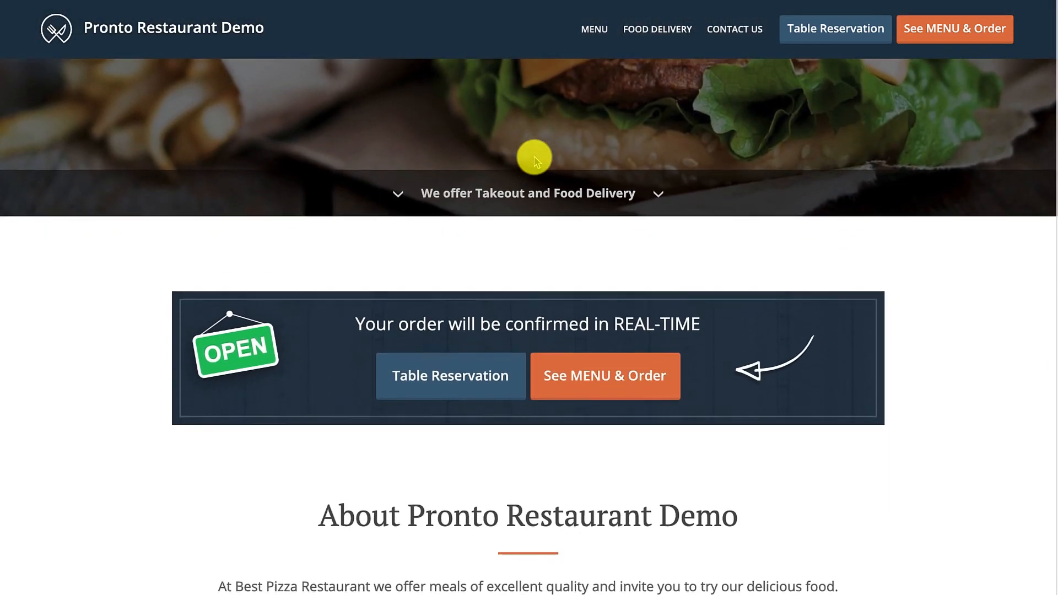
- Open the restaurant's ordering menu via 'See MENU & Order'
left_click(605, 376)
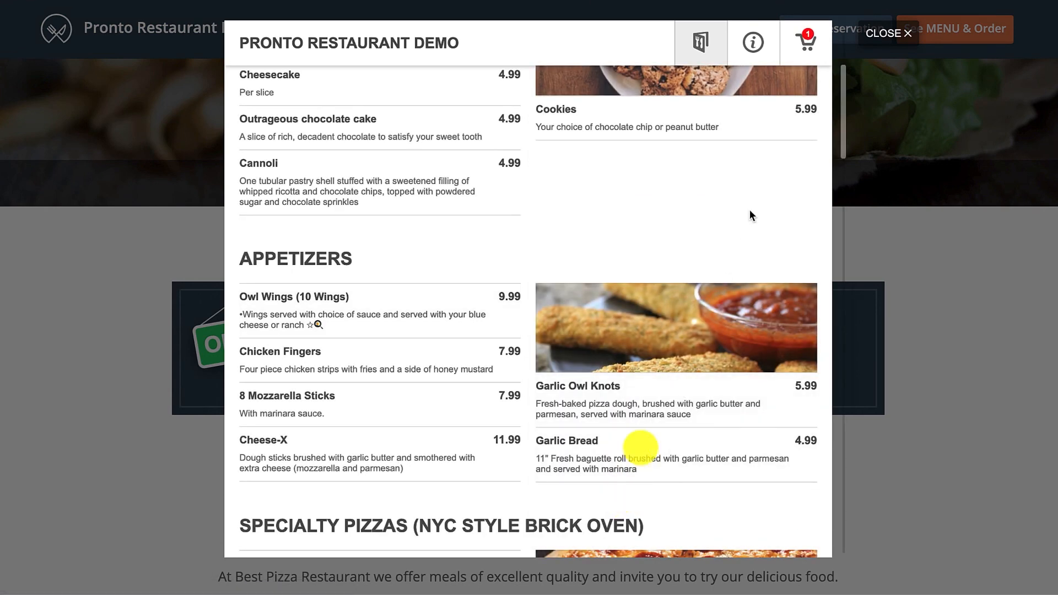
- Open the cart holding the Owl Wings (10 Wings) order to begin checkout
left_click(805, 42)
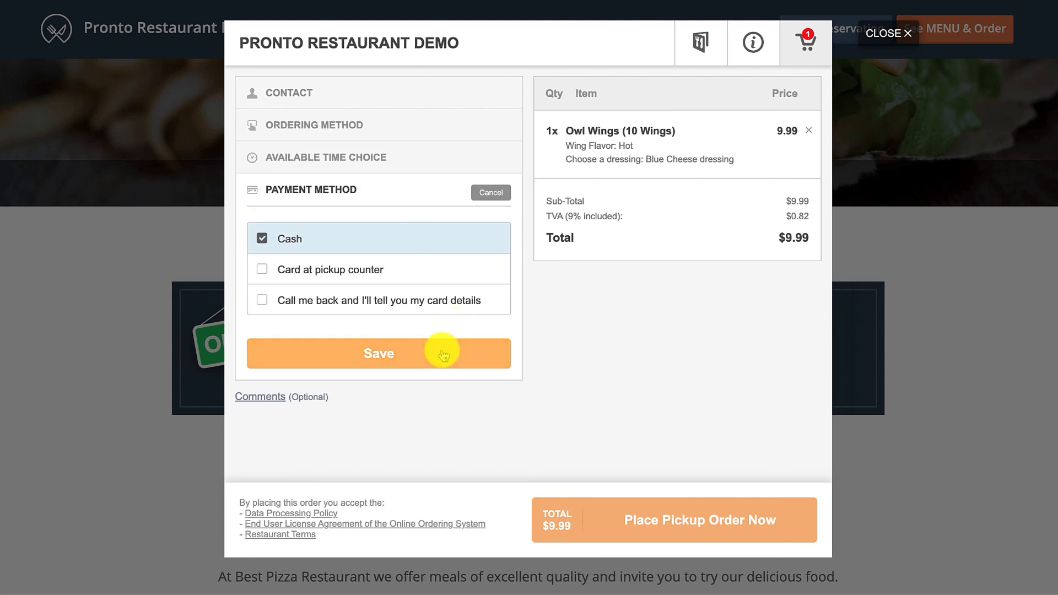